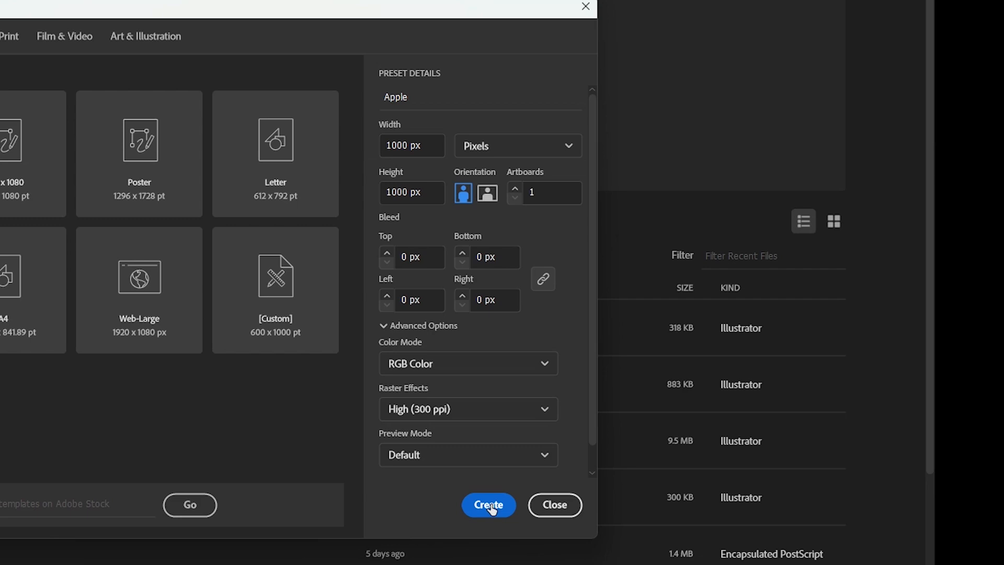
Create the 1000×1000 px Apple document, name its layer Template, and enlarge the placed sketch
{"action": "left_click", "coordinate": [489, 505]}
{"action": "type", "text": "Tem"}
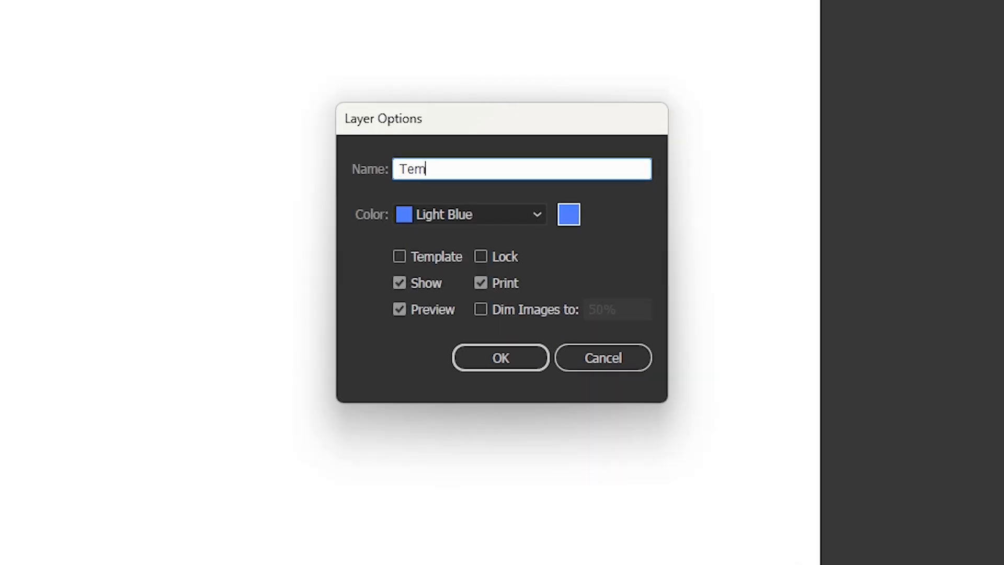
{"action": "left_click", "coordinate": [500, 358]}
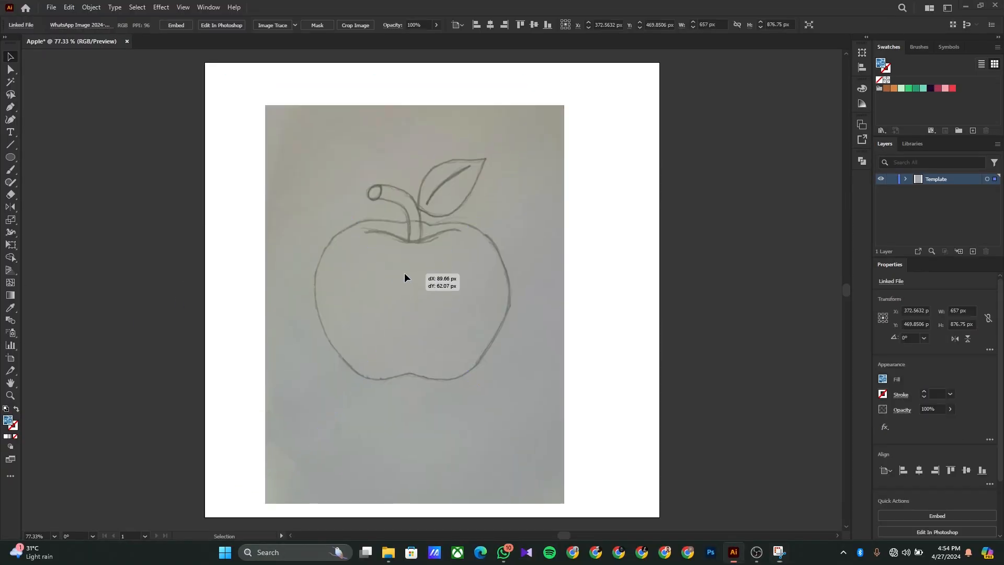
{"action": "left_click_drag", "start_coordinate": [404, 277], "coordinate": [421, 262]}
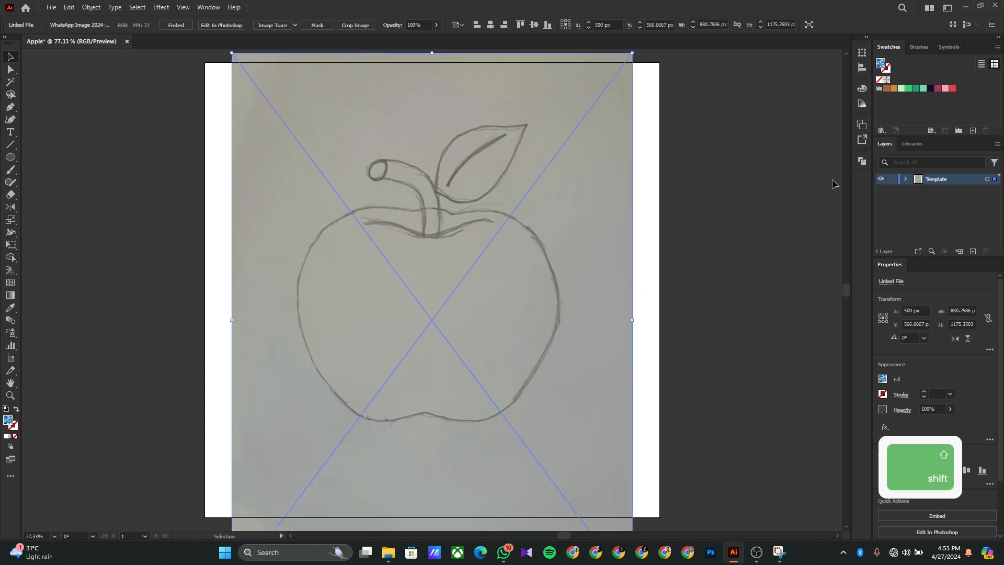
Turn on Dim Images in the Template layer's options so the sketch fades
{"action": "double_click", "coordinate": [937, 179]}
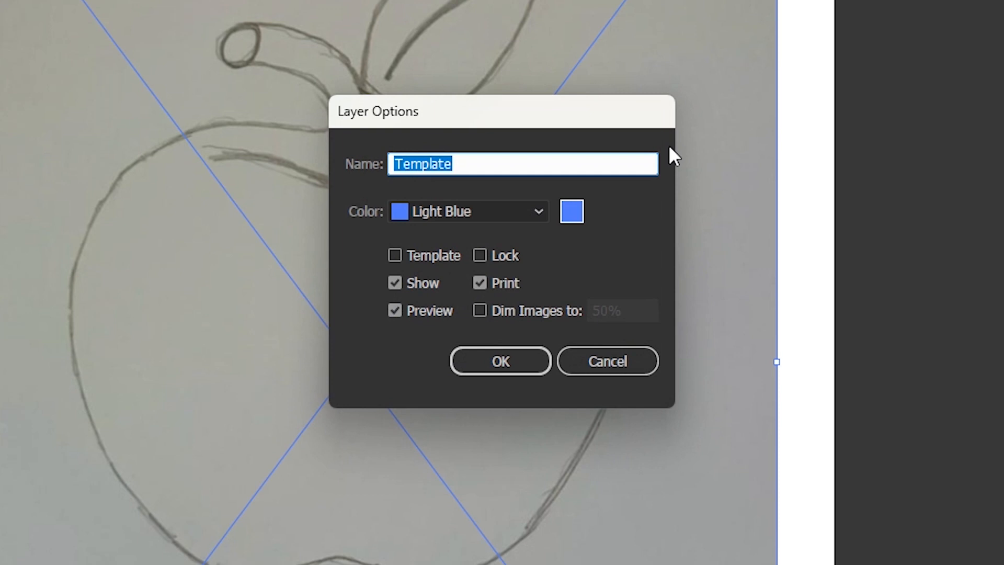
{"action": "left_click", "coordinate": [500, 361]}
{"action": "type", "text": "Out"}
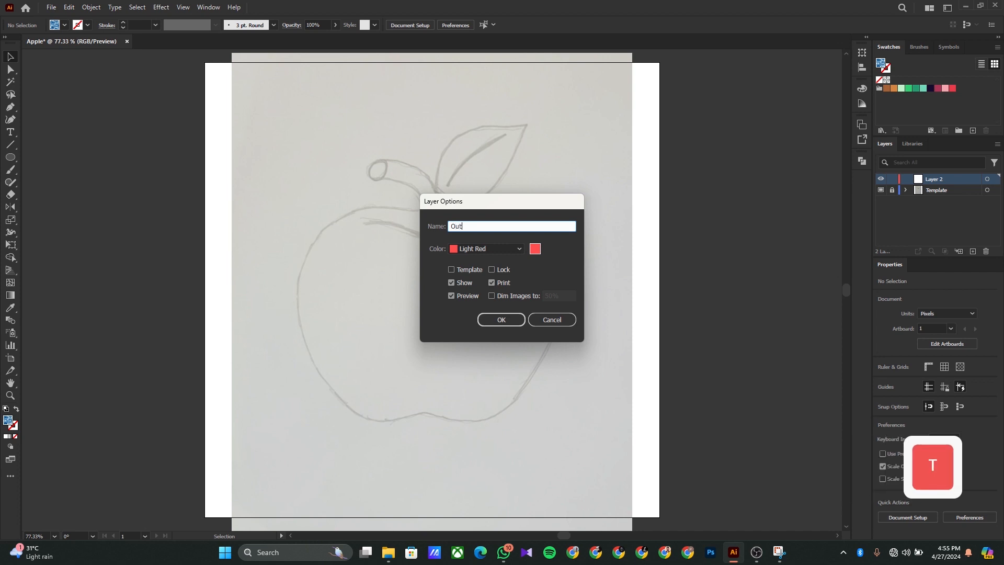
Name the new layer Outline and set the stroke weight to 10 pt
{"action": "key", "text": "enter"}
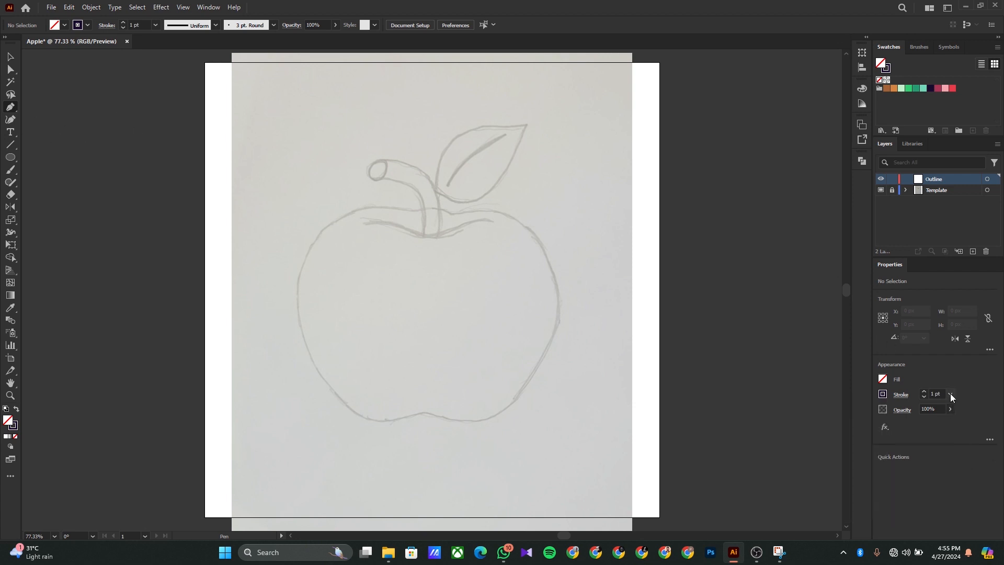
{"action": "left_click", "coordinate": [951, 394]}
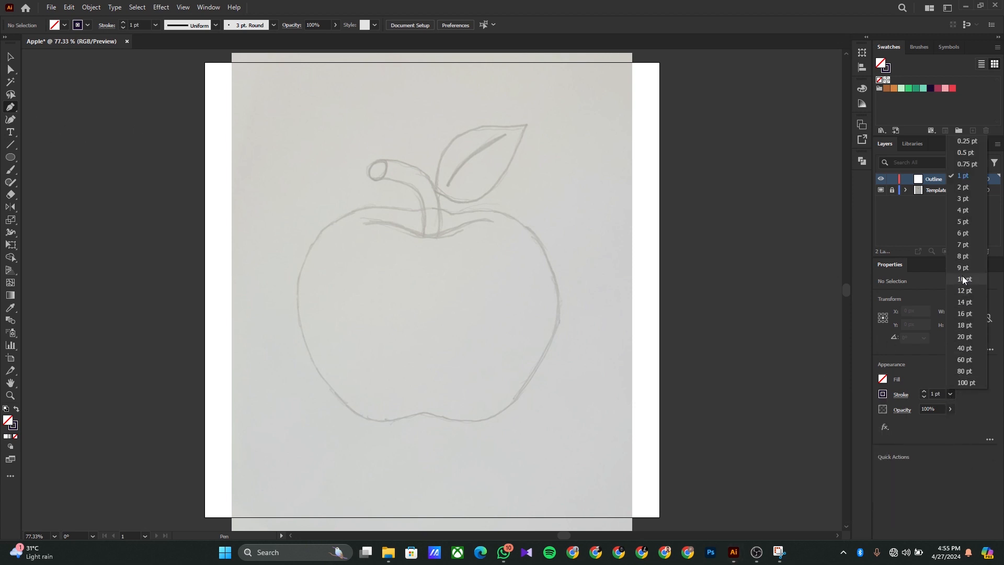
{"action": "left_click", "coordinate": [963, 279]}
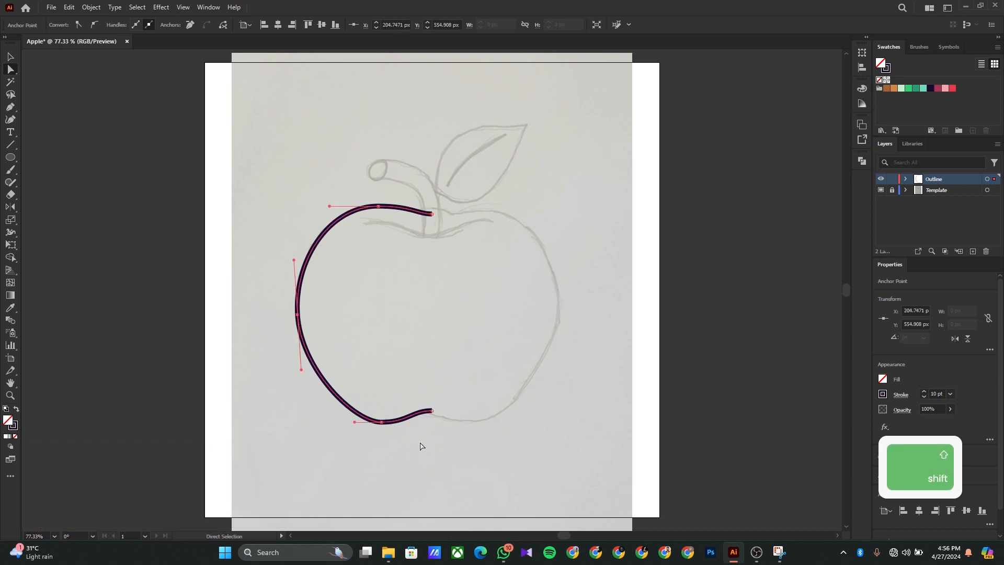
Smooth the bottom curve of the left-half outline and begin a vertical reflect
{"action": "left_click_drag", "start_coordinate": [378, 422], "coordinate": [348, 423]}
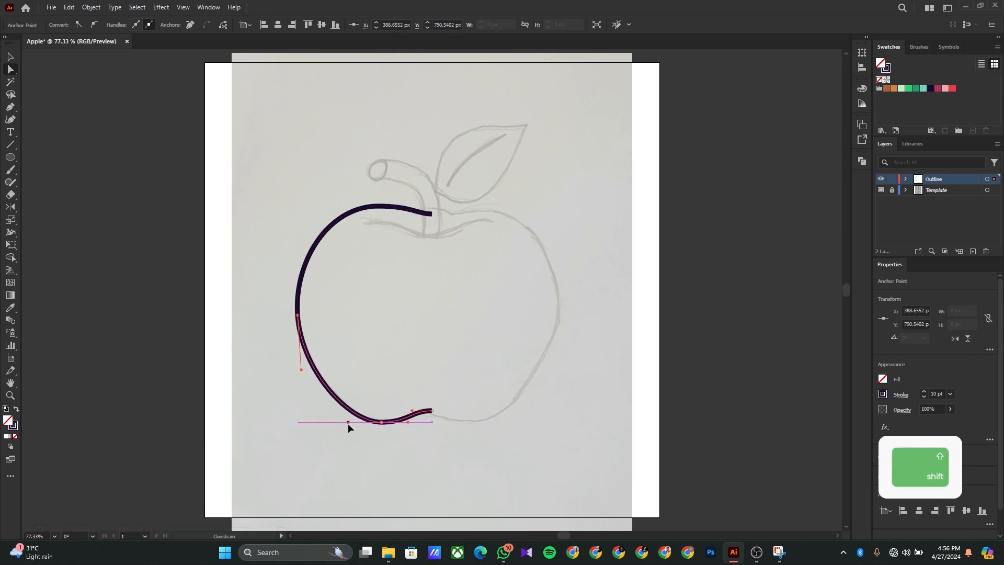
{"action": "left_click", "coordinate": [278, 152]}
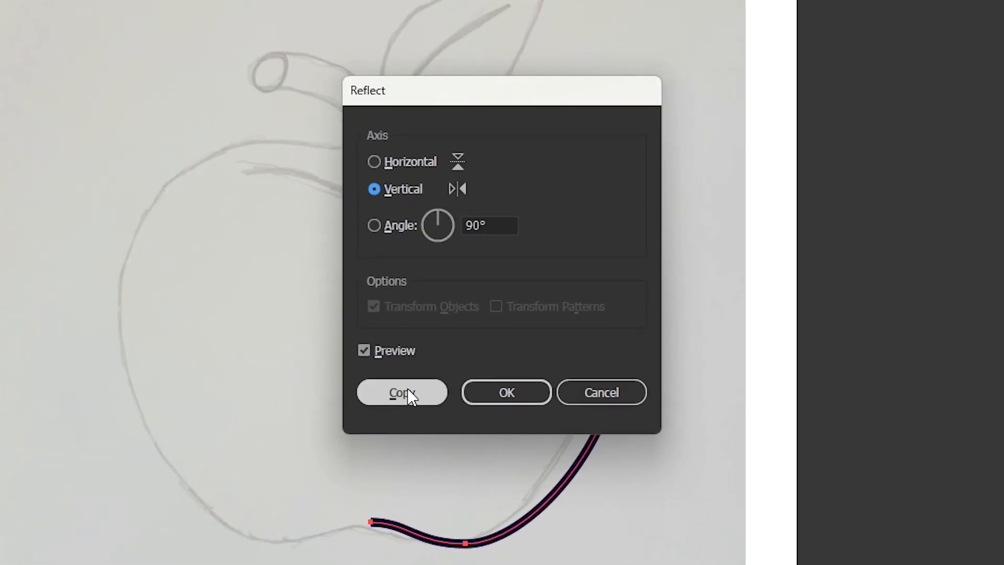
Make the mirrored copy of the half outline and drag it into place
{"action": "left_click", "coordinate": [401, 392]}
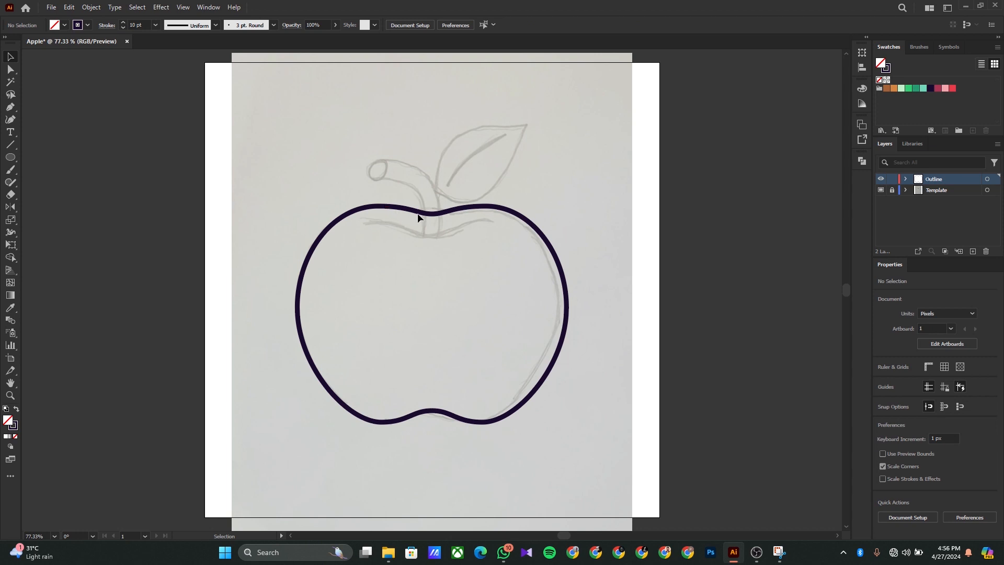
{"action": "left_click_drag", "start_coordinate": [419, 218], "coordinate": [424, 263]}
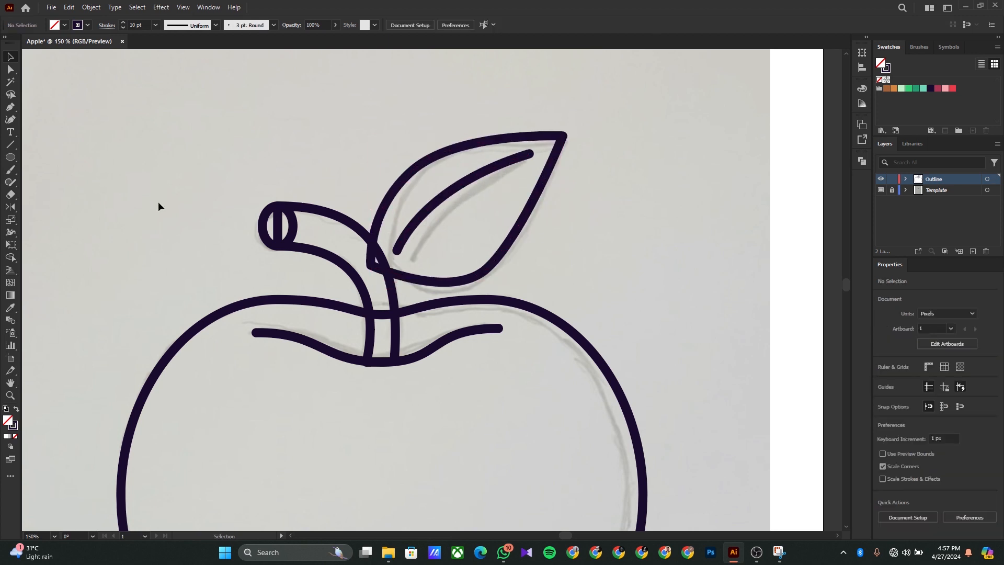
{"action": "mouse_move", "coordinate": [10, 233]}
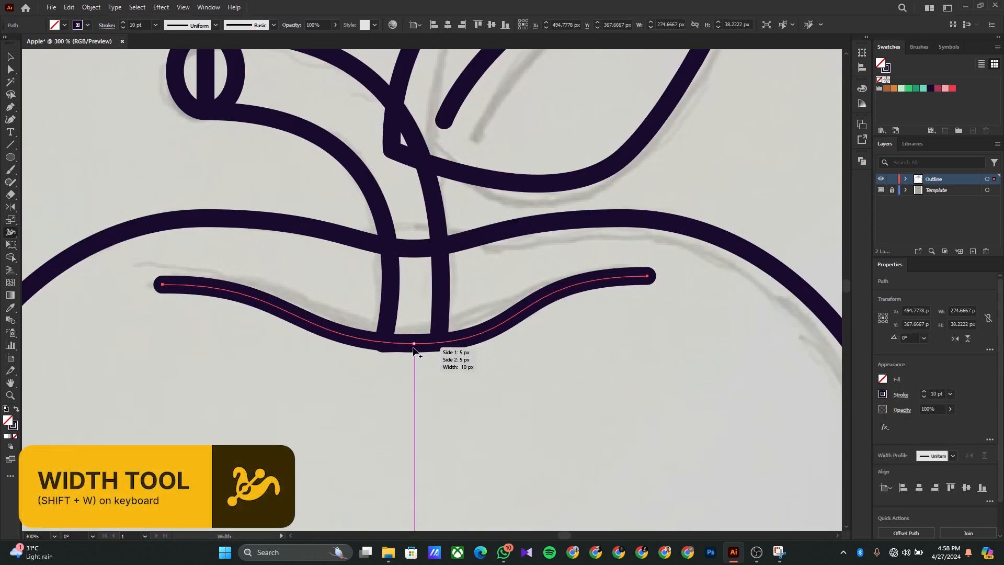
Widen the middles of the stem curve and leaf vein so both ends taper
{"action": "left_click_drag", "start_coordinate": [413, 343], "coordinate": [413, 357]}
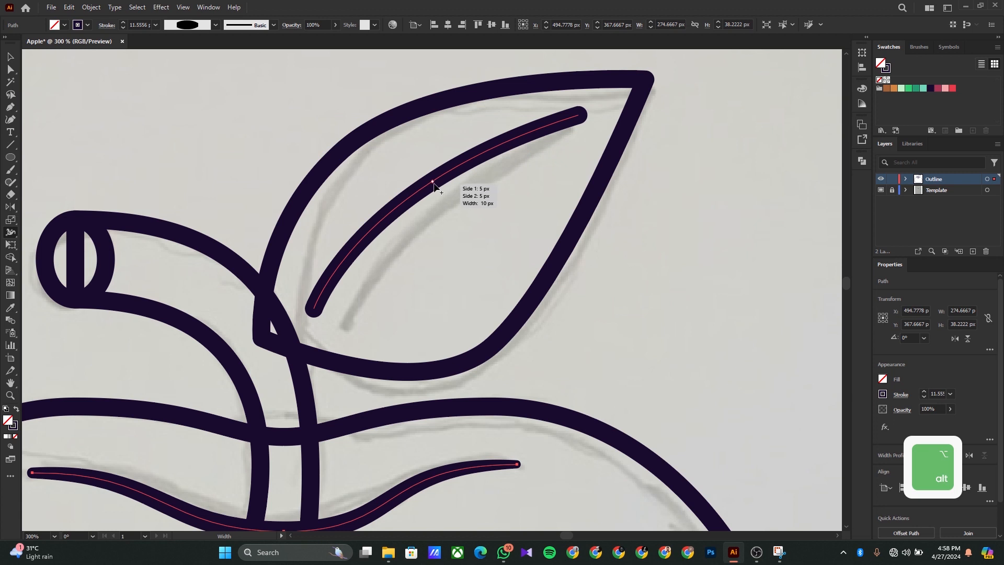
{"action": "left_click_drag", "start_coordinate": [433, 183], "coordinate": [580, 117]}
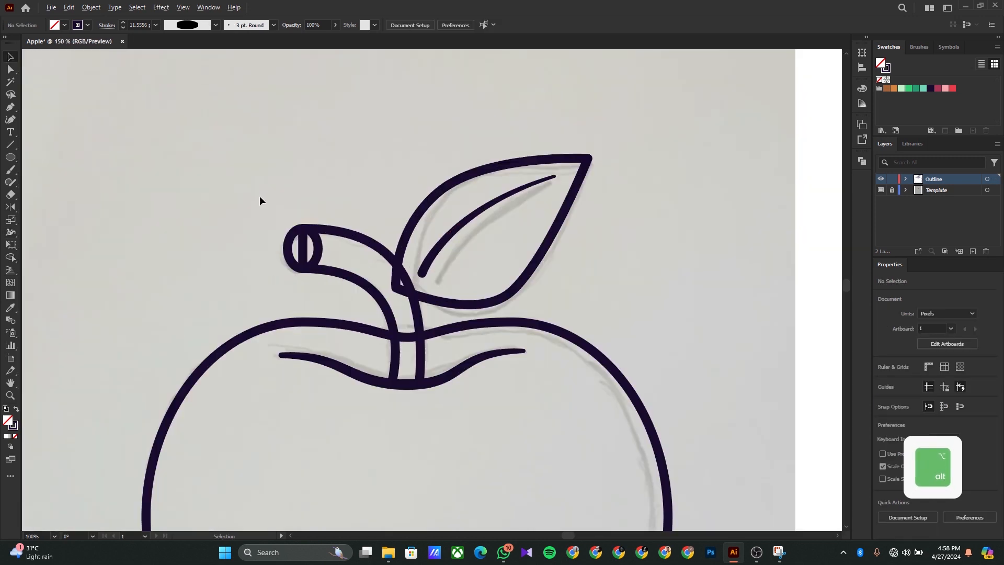
{"action": "left_click", "coordinate": [11, 233]}
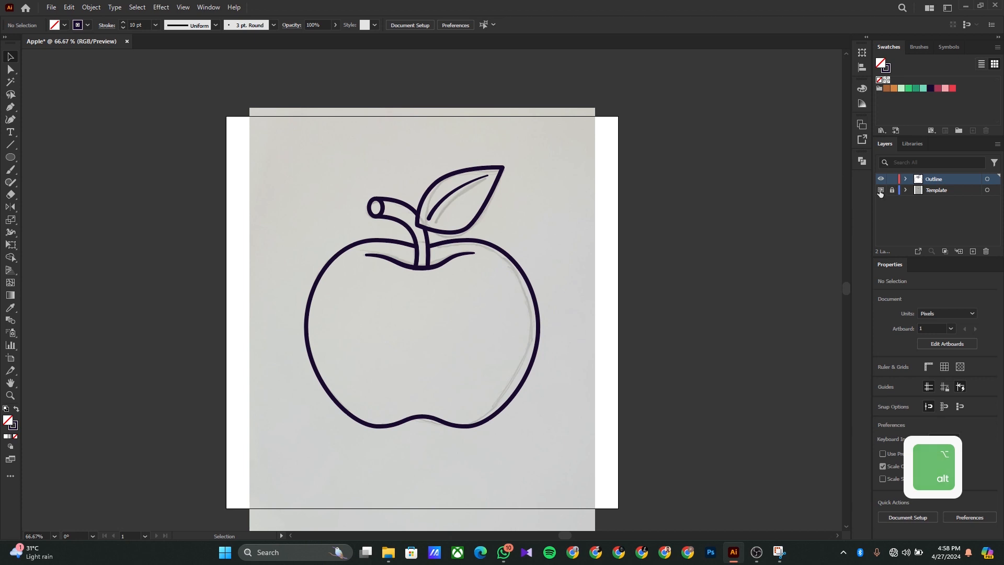
Hide the sketch photo and name the new layer 'color'
{"action": "left_click", "coordinate": [881, 190]}
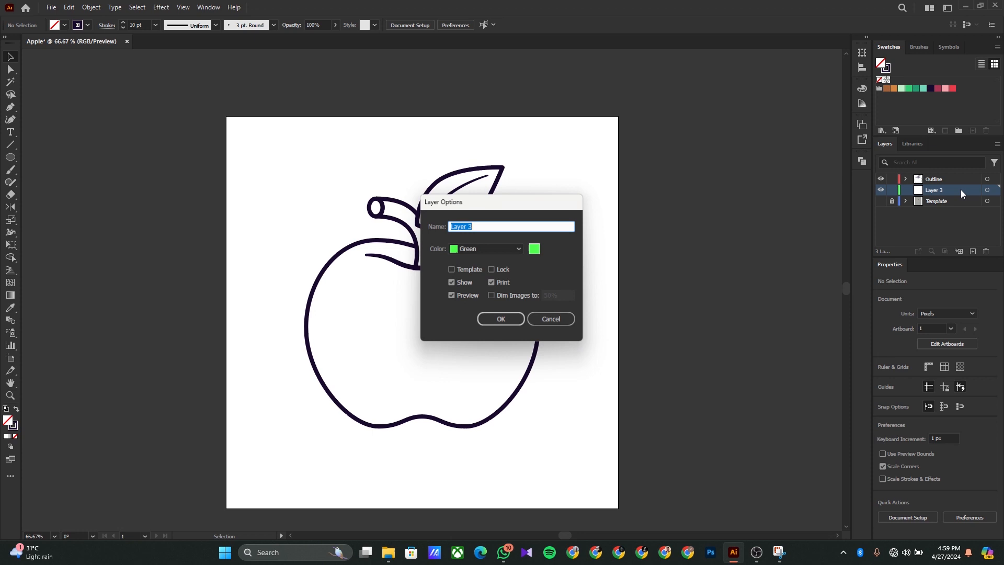
{"action": "type", "text": "color"}
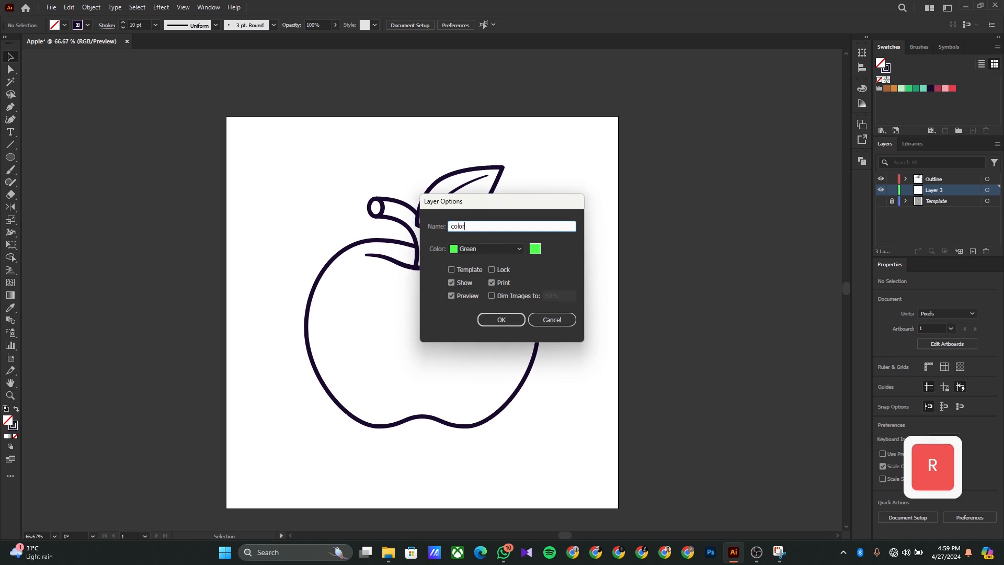
{"action": "left_click", "coordinate": [501, 320]}
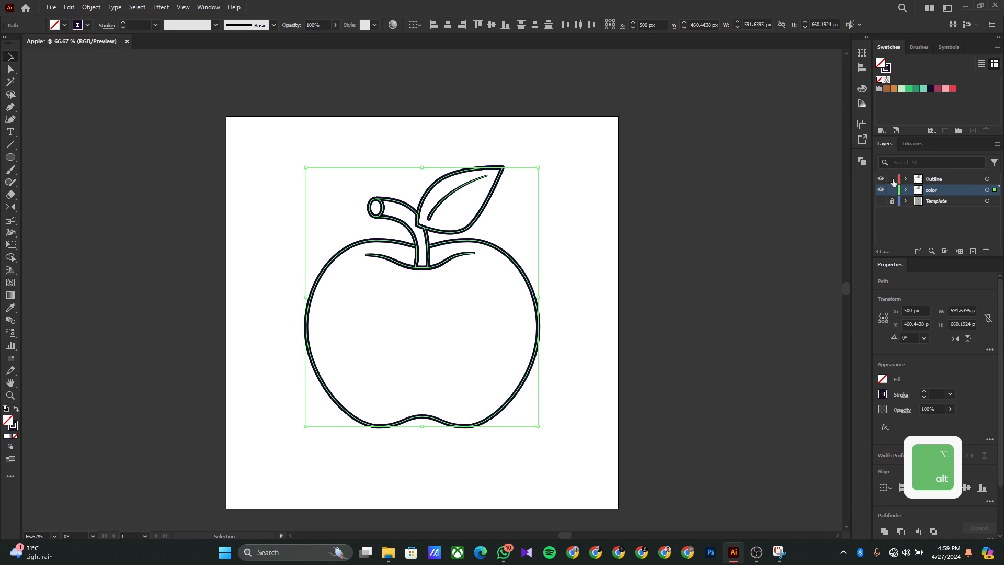
{"action": "mouse_move", "coordinate": [892, 178]}
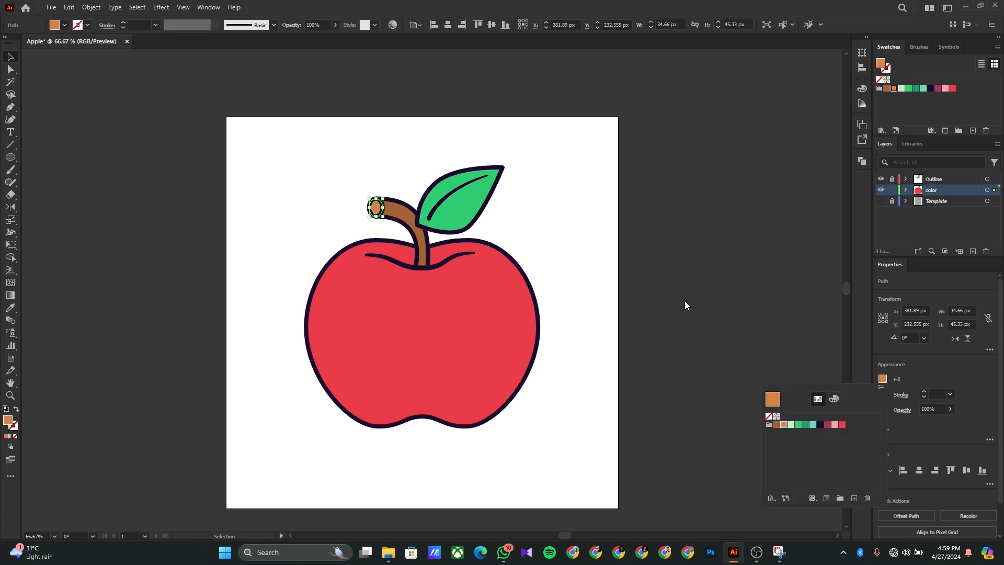
Pick the orange colour for the stem's cut end
{"action": "left_click", "coordinate": [361, 339]}
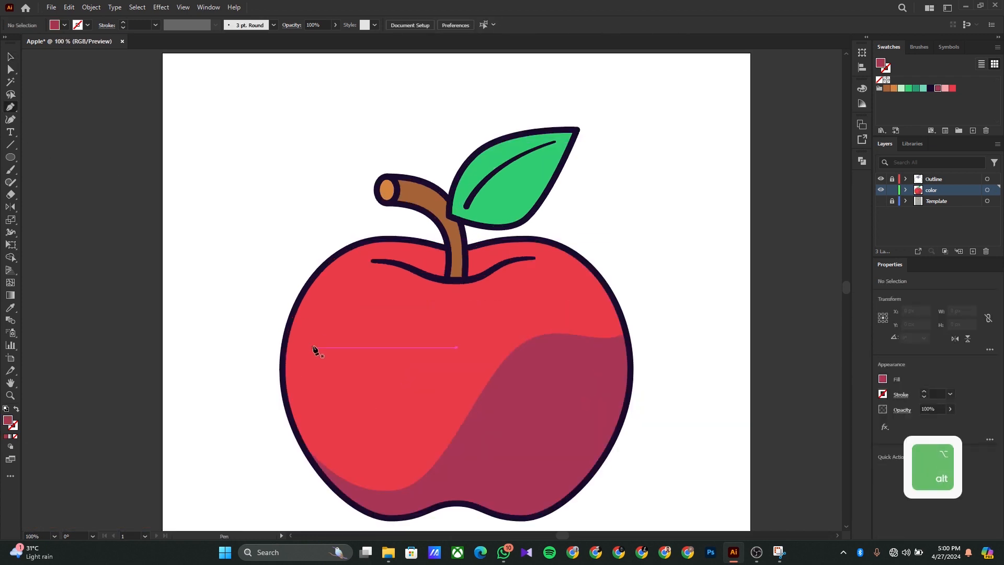
Start drawing the dark red shadow shape over the lower right of the body
{"action": "left_click_drag", "start_coordinate": [314, 346], "coordinate": [402, 267]}
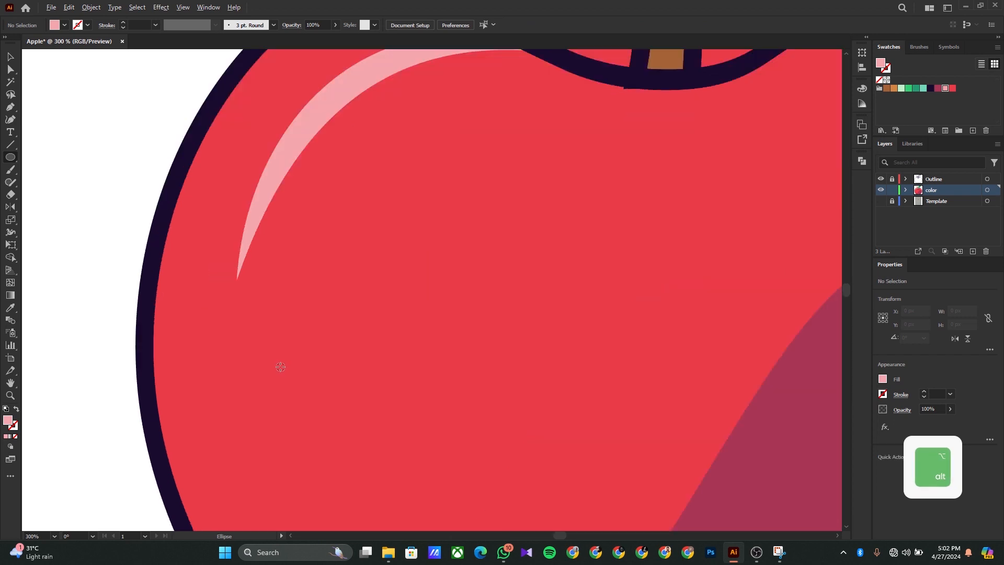
Draw a small light pink dot on the apple body
{"action": "left_click_drag", "start_coordinate": [521, 126], "coordinate": [517, 457]}
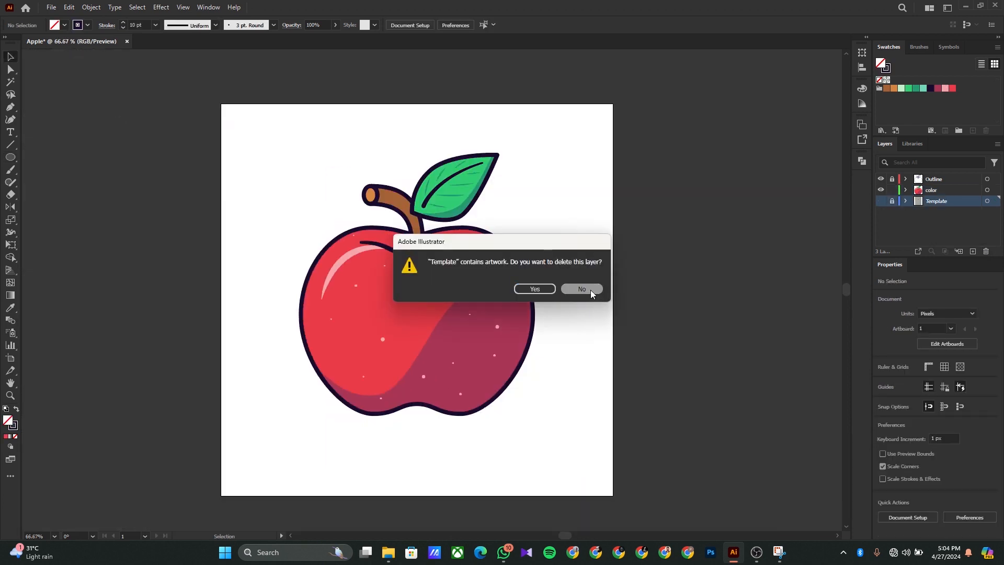
Keep the Template layer rather than deleting it, and add an empty layer above it
{"action": "left_click", "coordinate": [581, 288]}
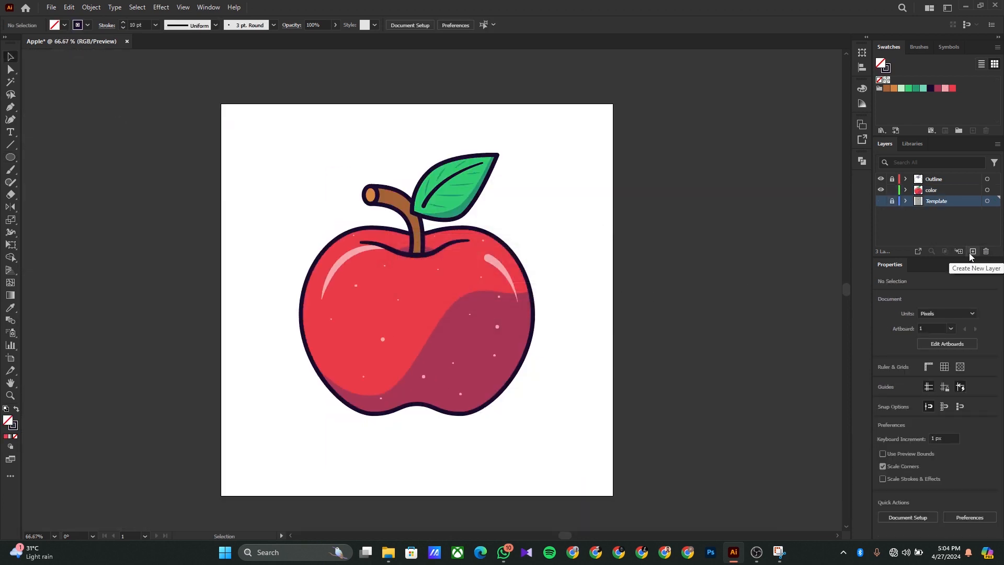
{"action": "left_click", "coordinate": [972, 251]}
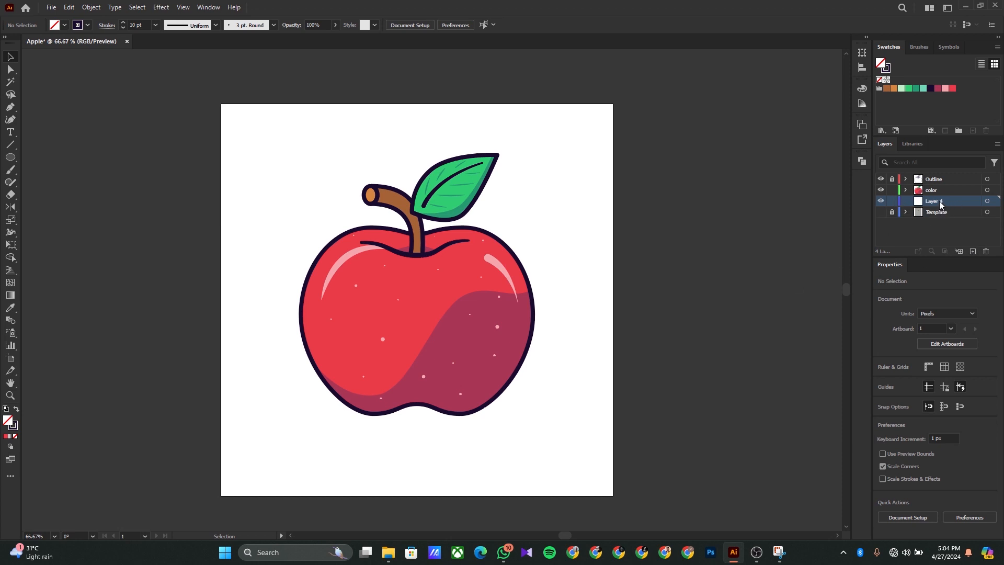